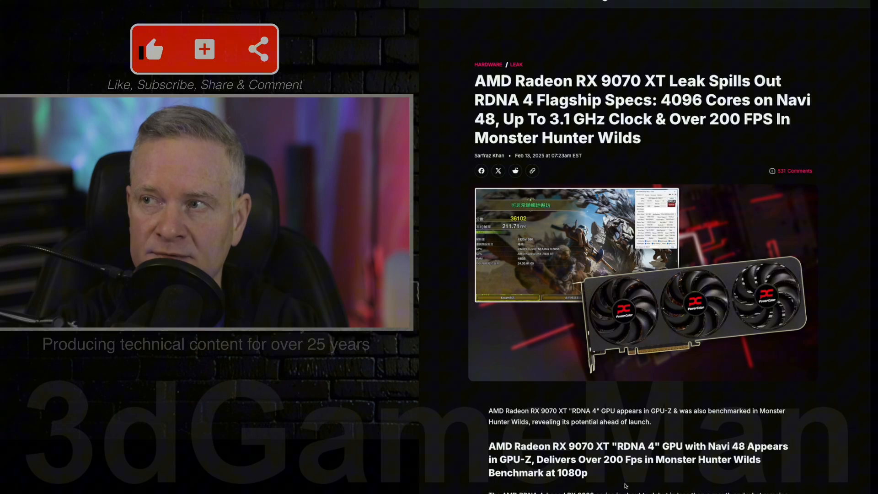
{"action": "mouse_move", "coordinate": [616, 374]}
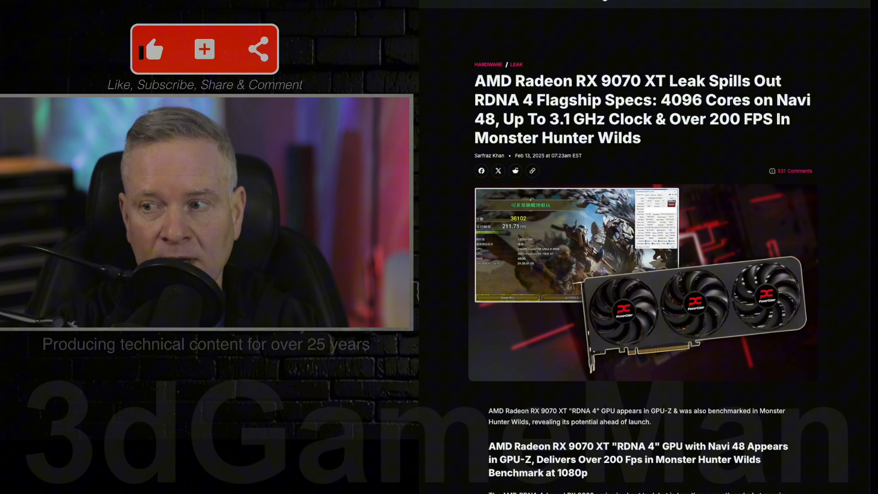
{"action": "scroll", "scroll_direction": "down", "scroll_amount": 3}
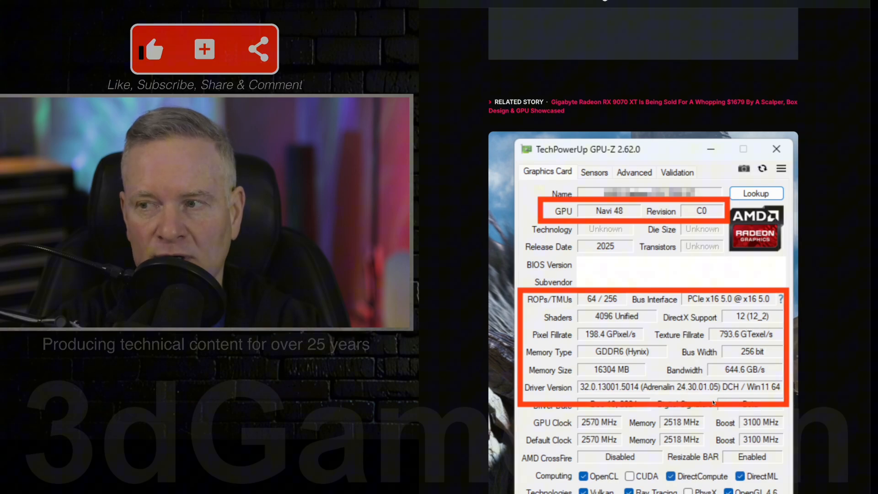
{"action": "scroll", "scroll_direction": "down", "scroll_amount": 3}
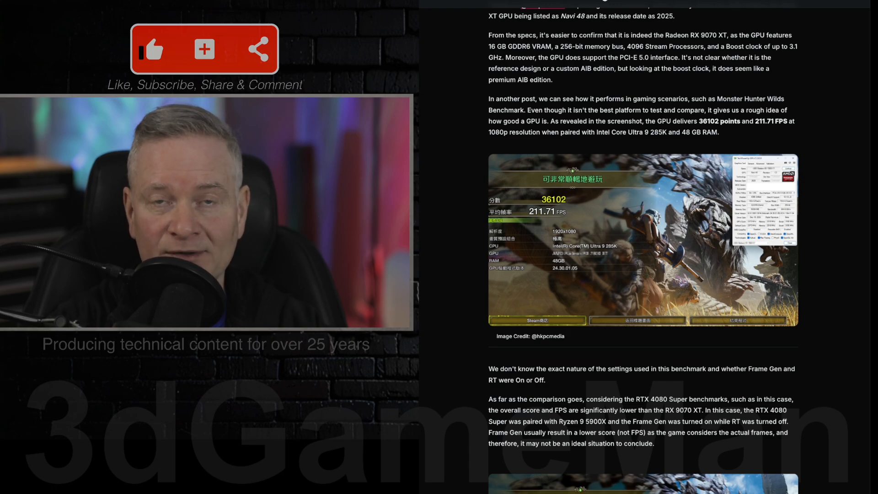
{"action": "scroll", "scroll_direction": "down", "scroll_amount": 3}
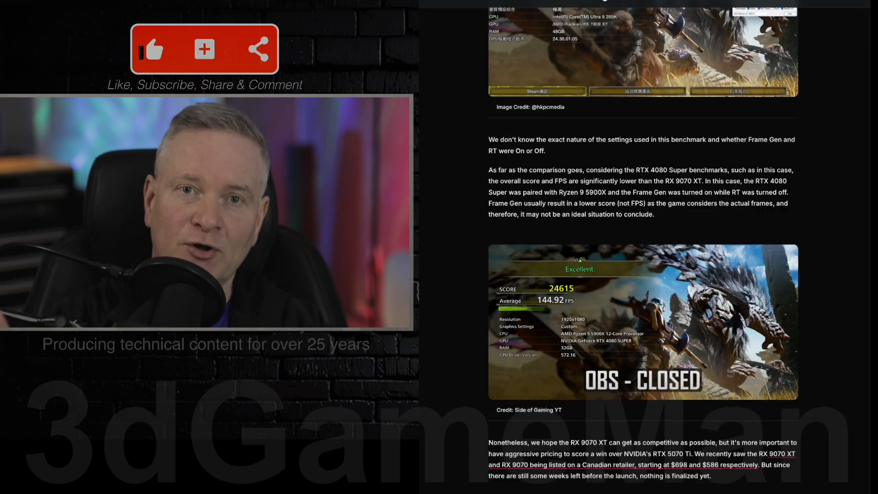